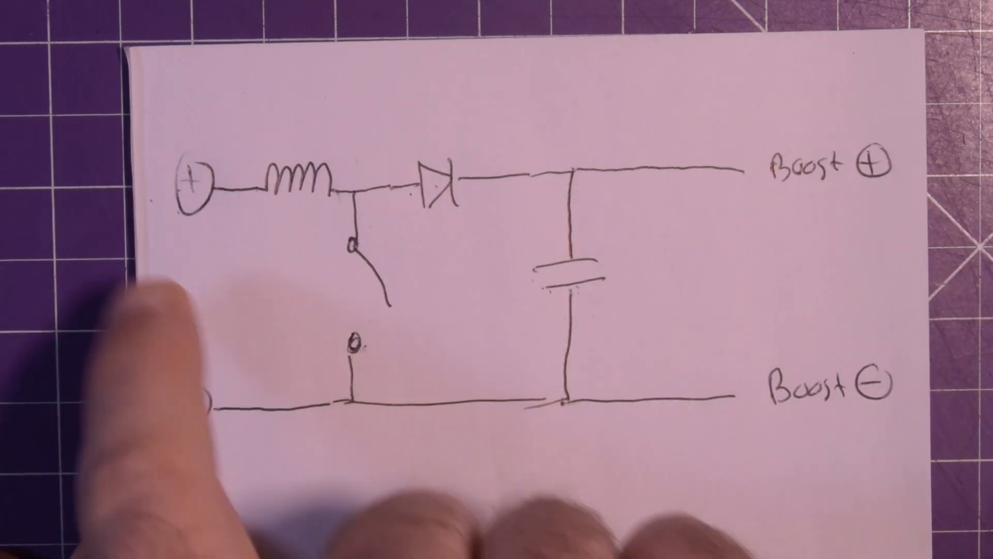
{"action": "mouse_move", "coordinate": [348, 222]}
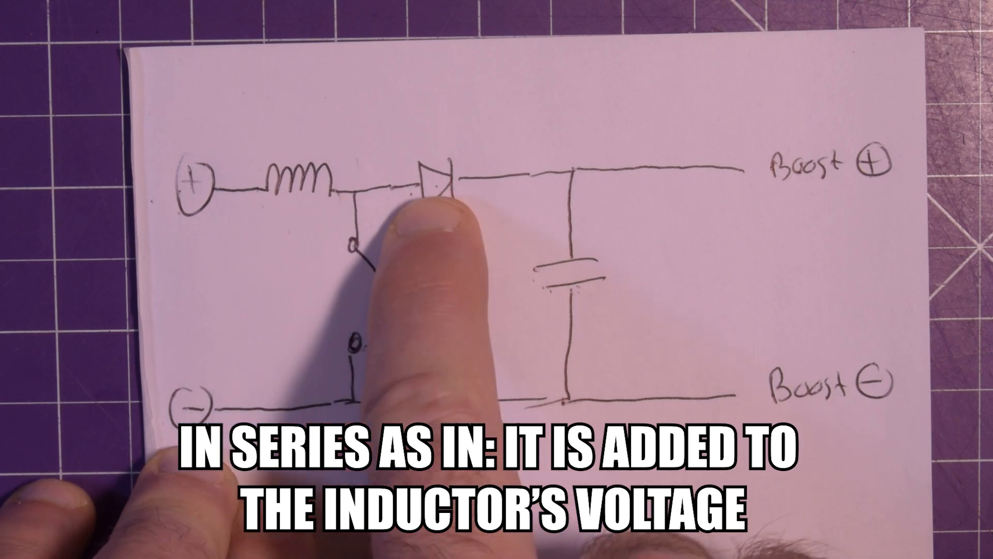
{"action": "mouse_move", "coordinate": [550, 392]}
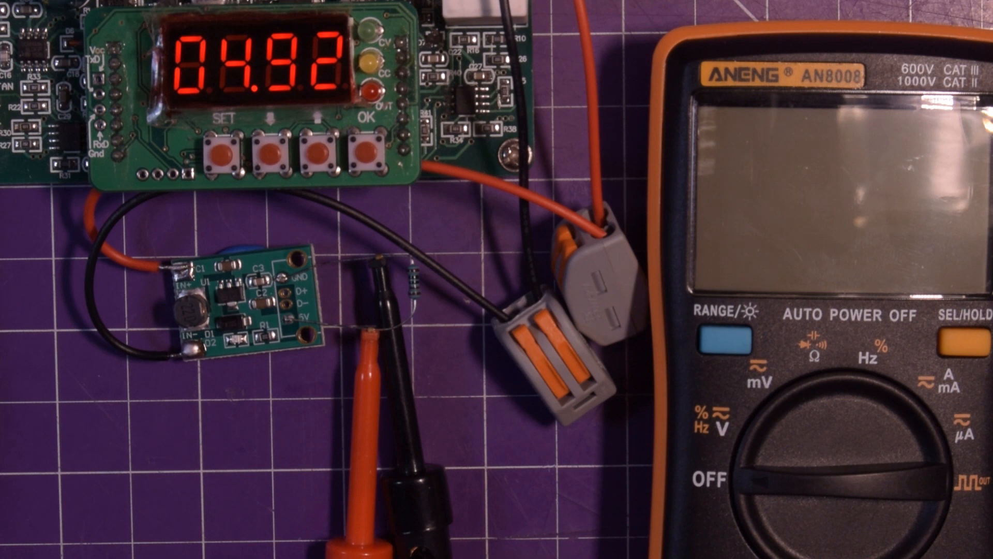
- Raise the supply input to 5.00 V and read about 5.97 V DC on the multimeter
{"action": "left_click", "coordinate": [221, 146]}
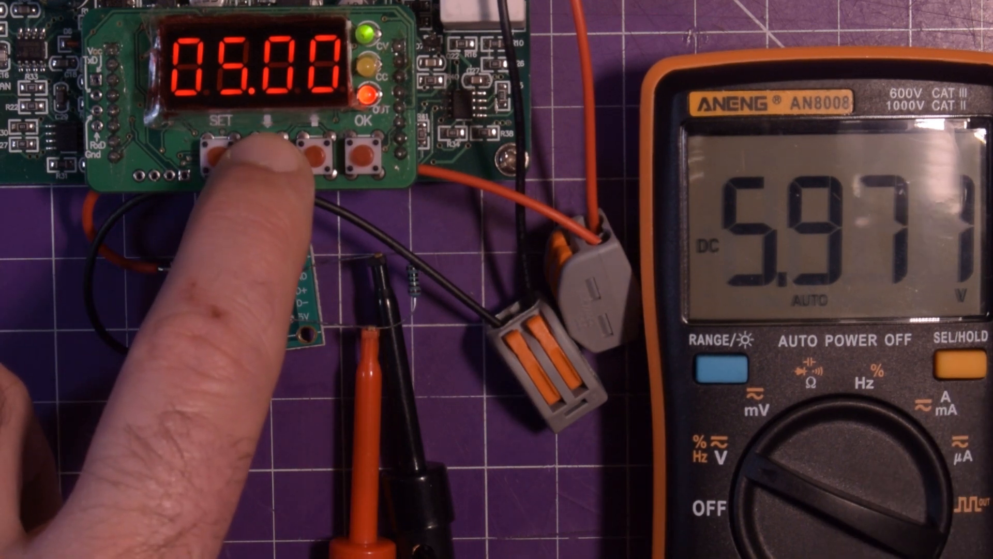
- Step the supply input down below 4 V toward 3.5 V
{"action": "left_click", "coordinate": [222, 152]}
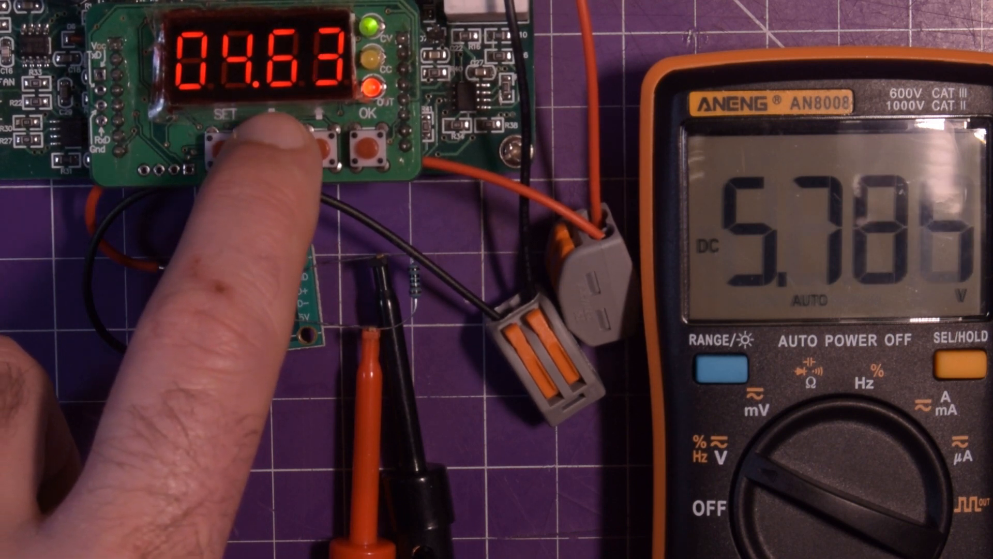
{"action": "left_click", "coordinate": [225, 143]}
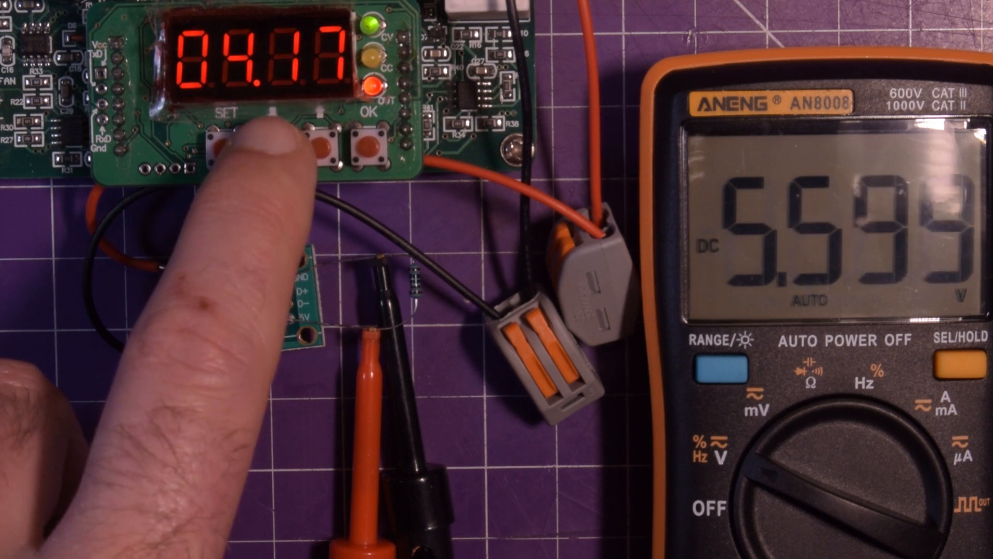
{"action": "left_click", "coordinate": [225, 143]}
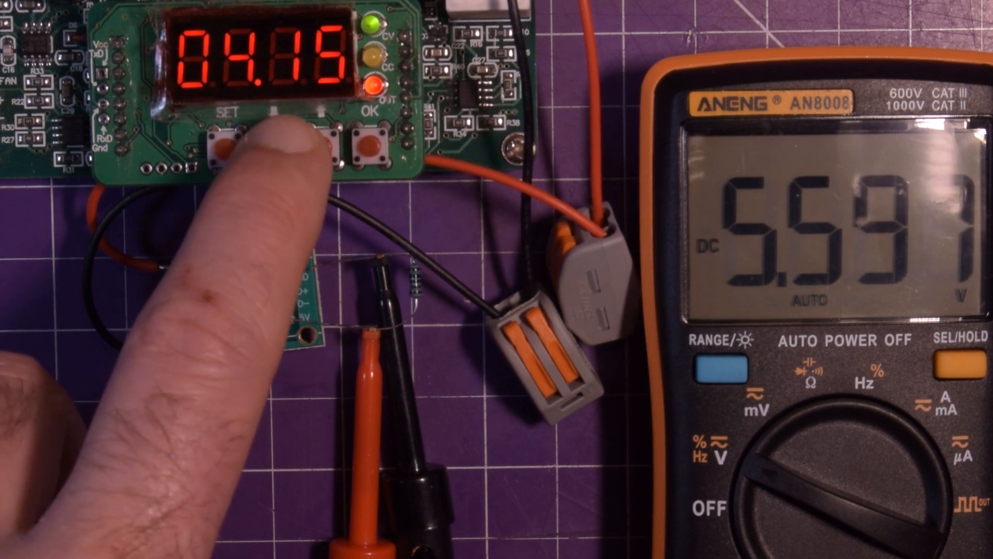
{"action": "left_click", "coordinate": [228, 144]}
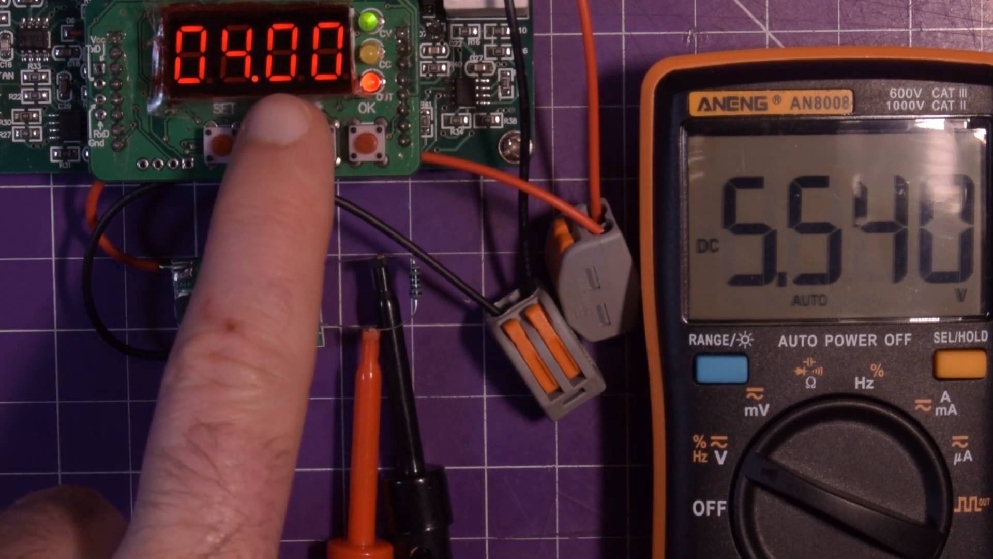
{"action": "left_click", "coordinate": [266, 138]}
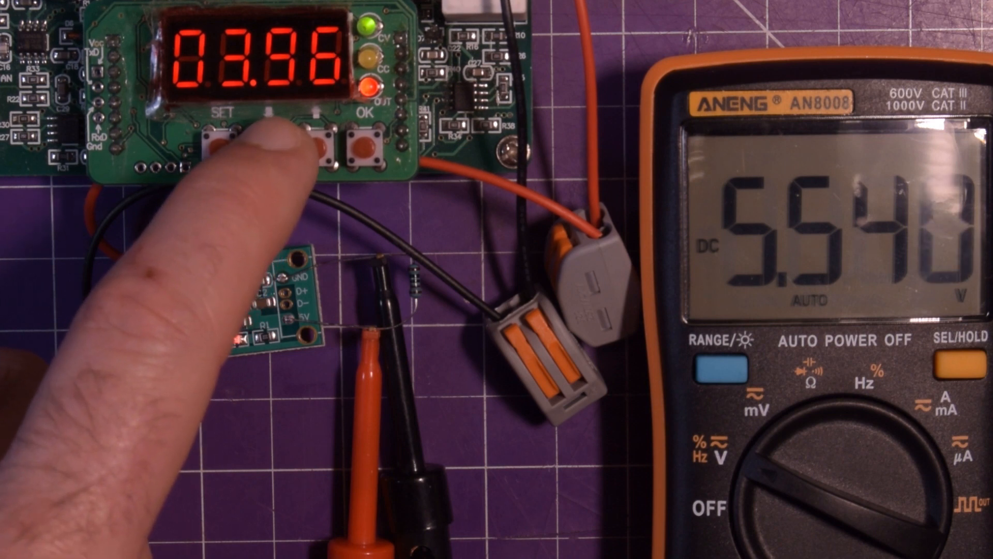
{"action": "left_click", "coordinate": [237, 143]}
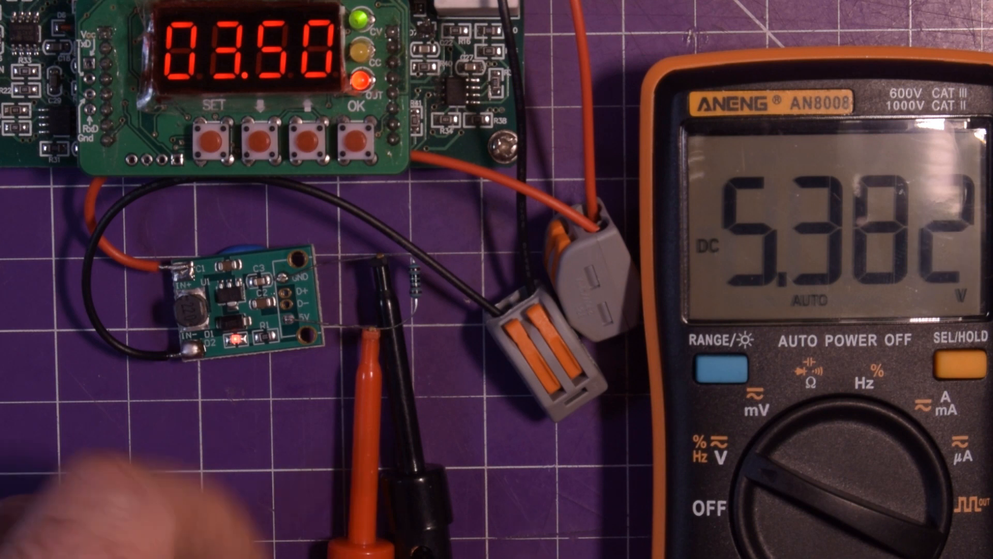
- Keep lowering the input past 2.5 V to about 0.64 V, output sagging to 4.29 V
{"action": "left_click", "coordinate": [261, 137]}
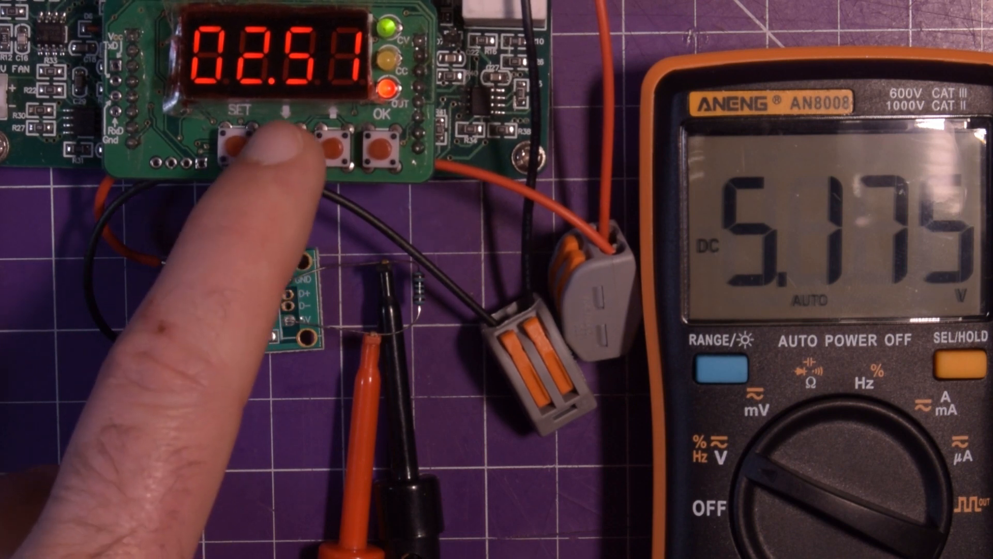
{"action": "left_click", "coordinate": [241, 146]}
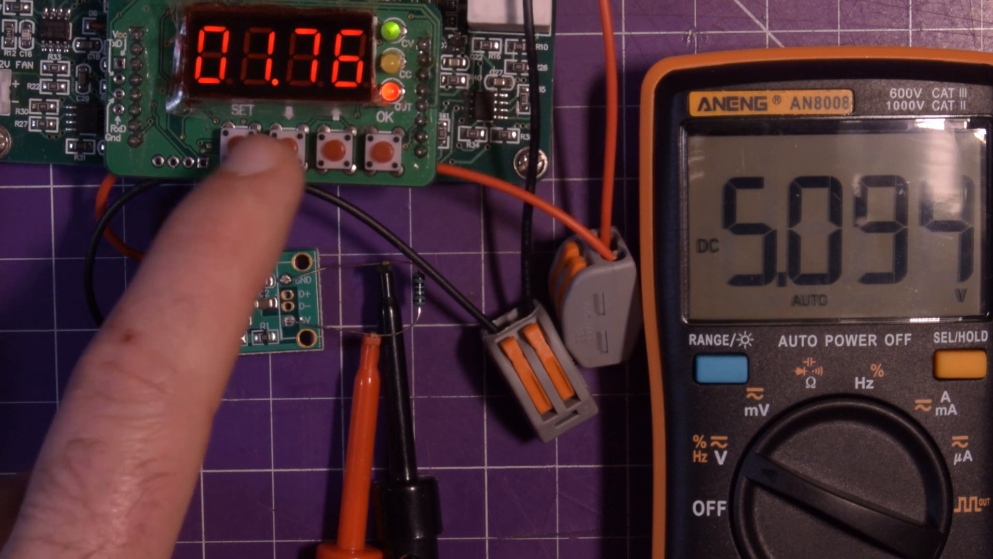
{"action": "left_click", "coordinate": [250, 143]}
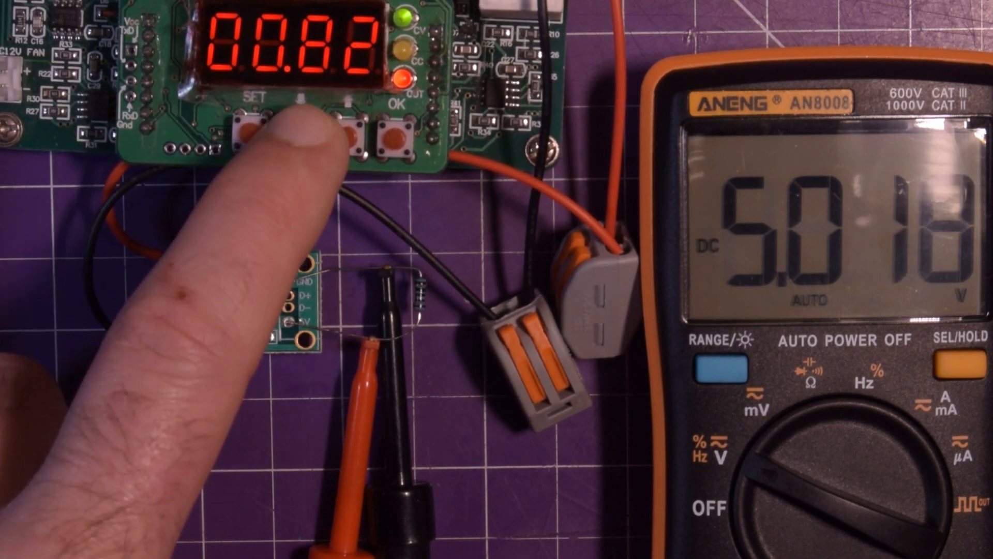
{"action": "left_click", "coordinate": [248, 130]}
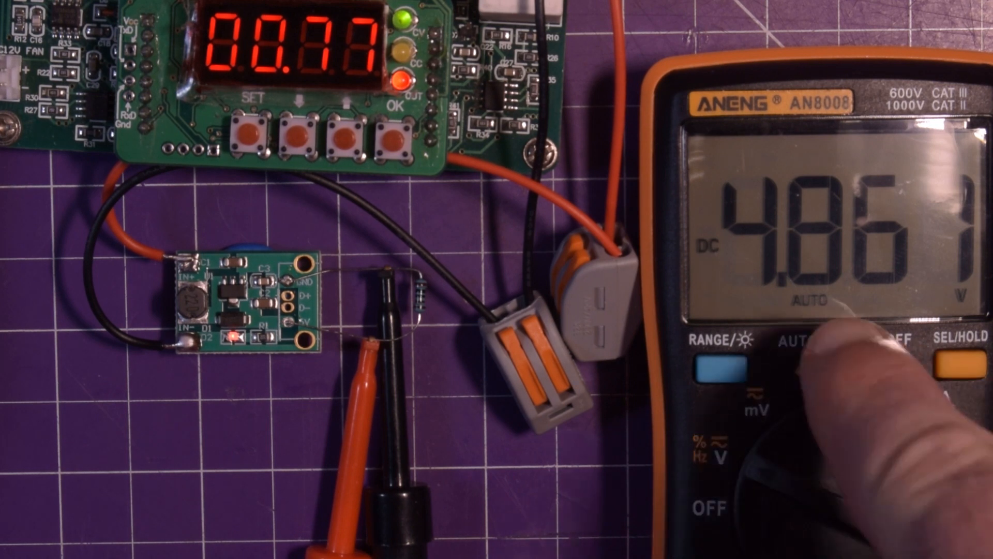
{"action": "left_click", "coordinate": [247, 133]}
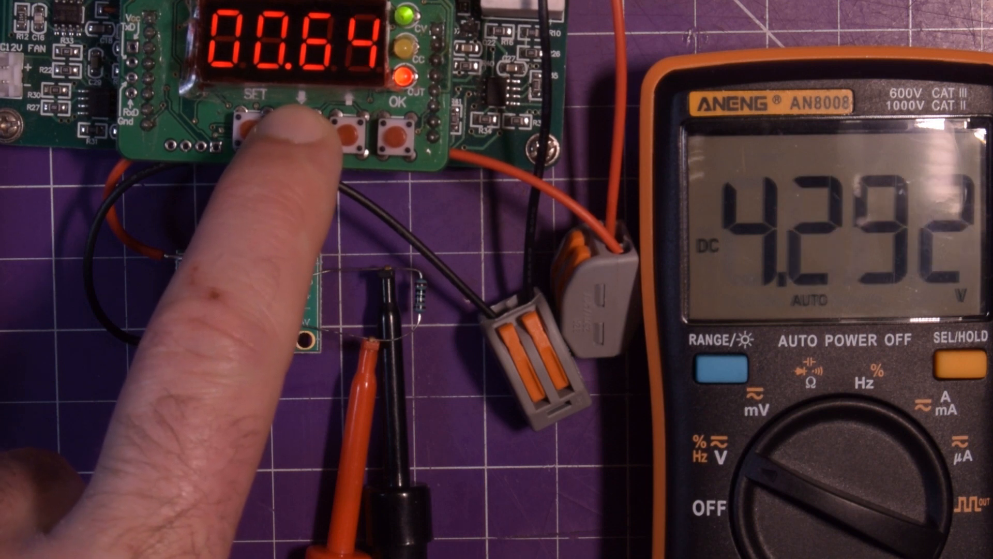
- Drop the input to 0.54 V so the converter output collapses to 346.3 mV
{"action": "left_click", "coordinate": [246, 130]}
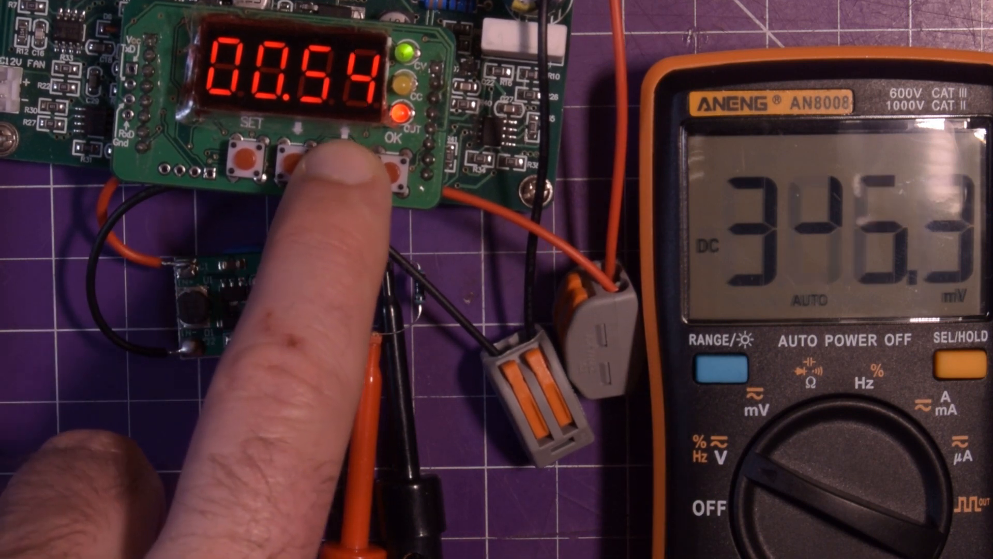
- Raise the supply input until the converter output returns to 5 V
{"action": "left_click", "coordinate": [302, 155]}
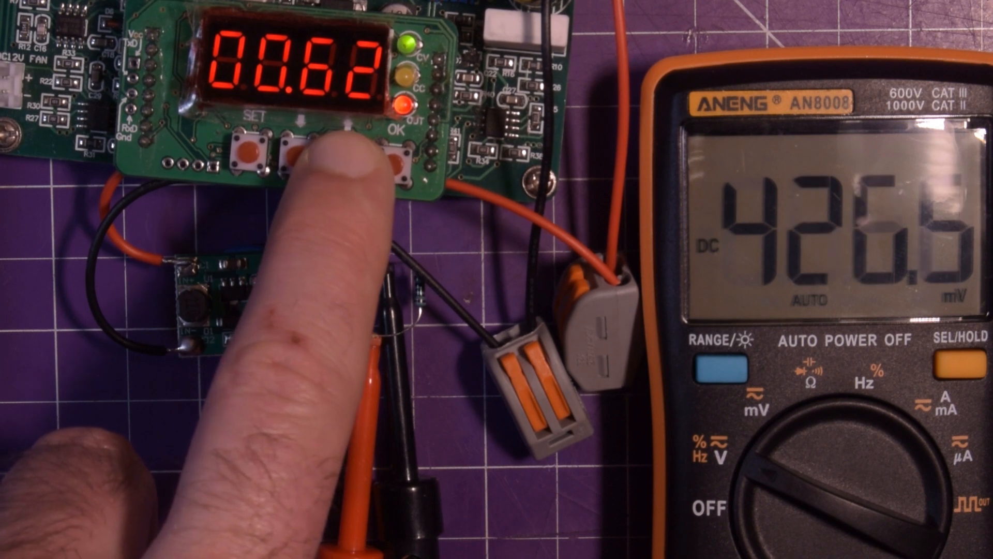
{"action": "left_click", "coordinate": [301, 152]}
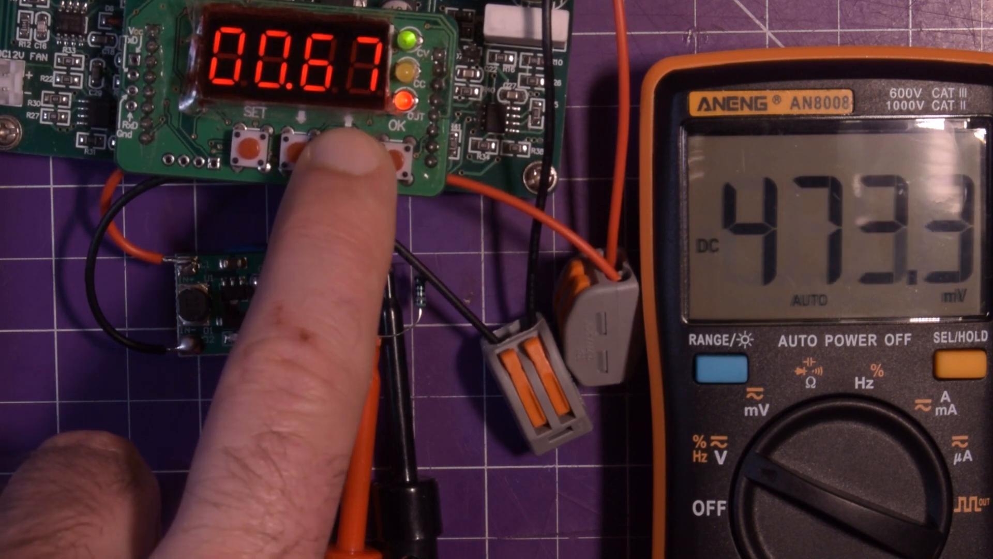
{"action": "left_click", "coordinate": [304, 149]}
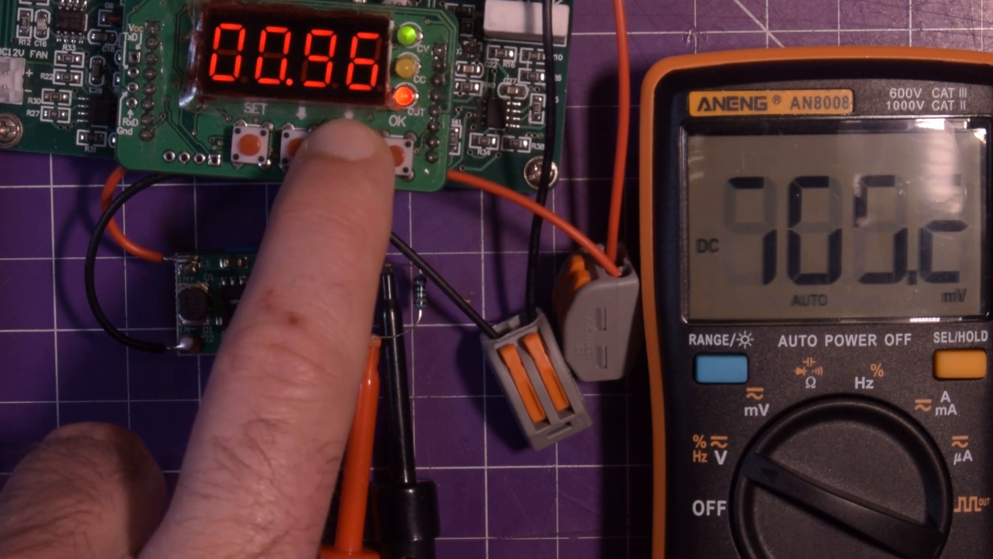
{"action": "left_click", "coordinate": [253, 143]}
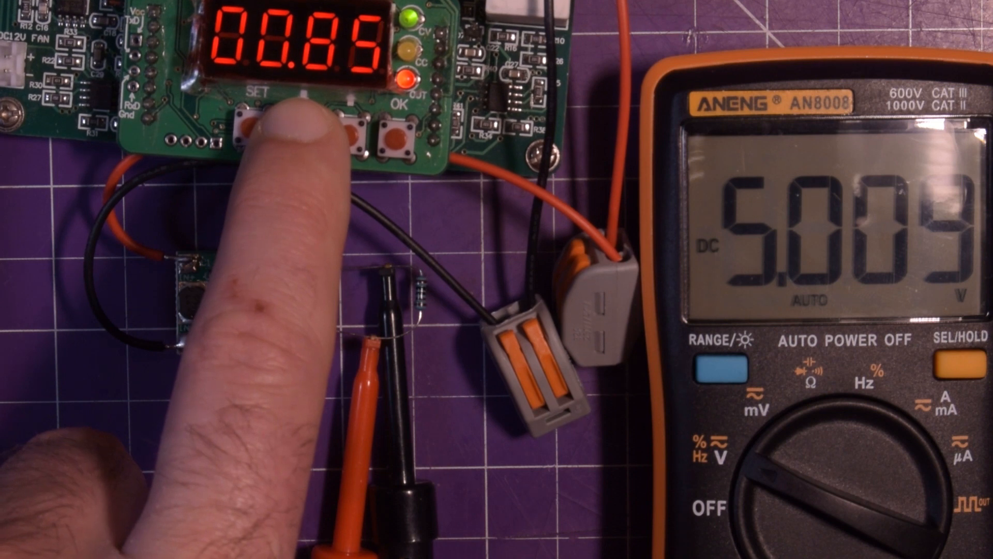
- Fine-step the input around the startup threshold, from 0.72 V to 0.73 V
{"action": "left_click", "coordinate": [243, 126]}
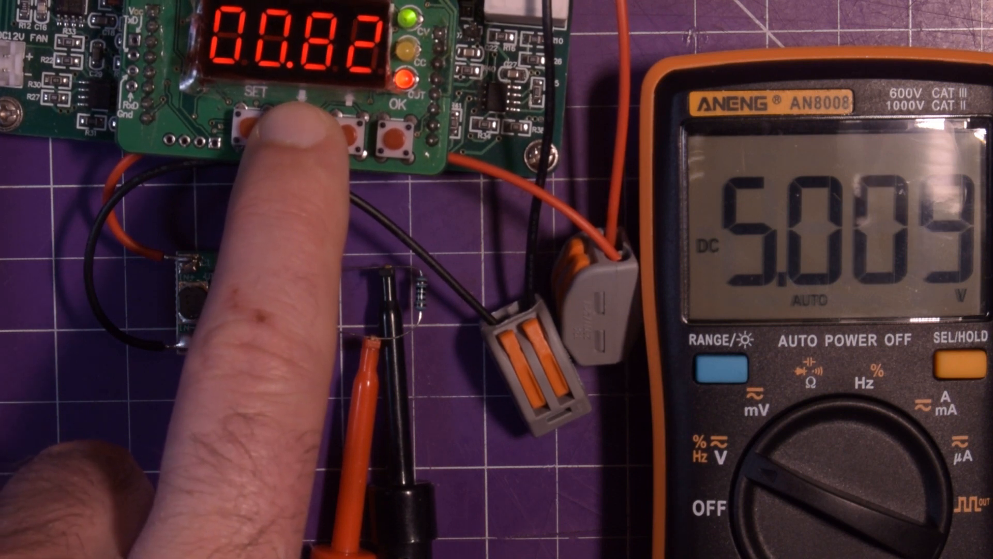
{"action": "left_click", "coordinate": [253, 130]}
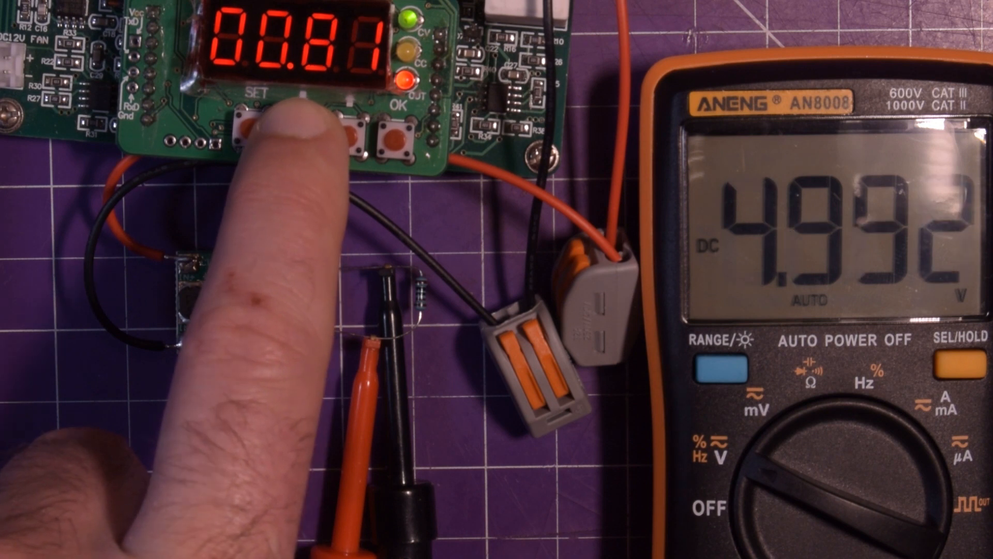
{"action": "left_click", "coordinate": [252, 123]}
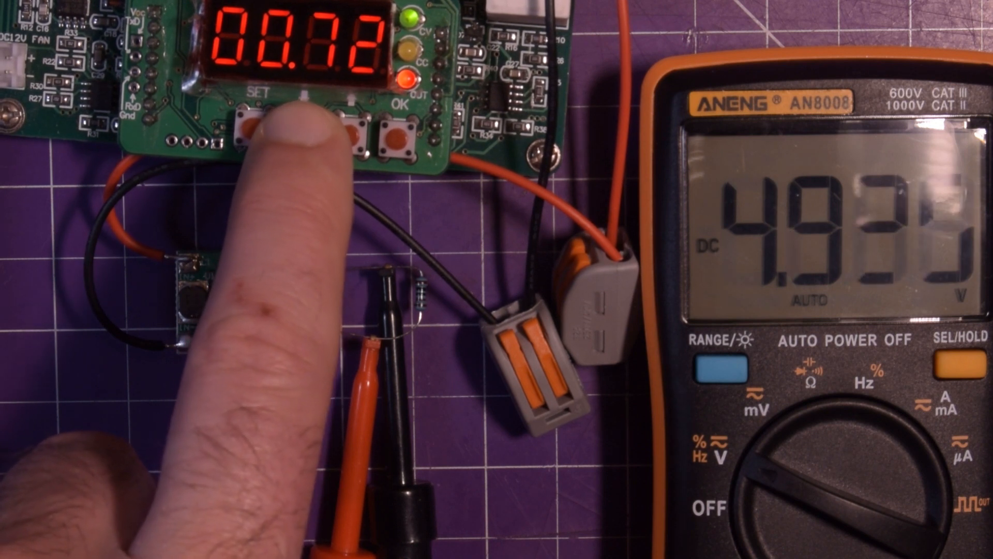
{"action": "left_click", "coordinate": [247, 123]}
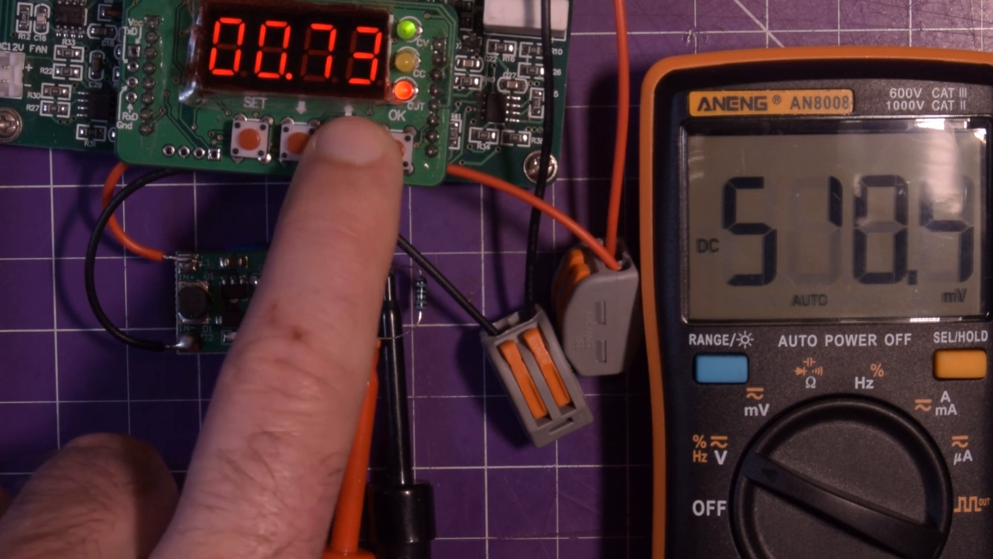
{"action": "left_click", "coordinate": [301, 143]}
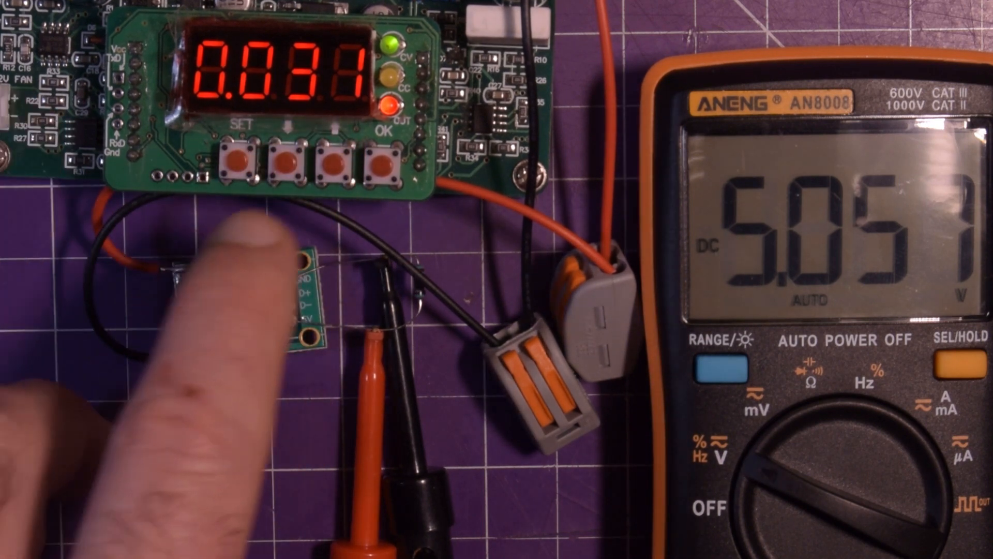
- Enter 01.01 V on the supply module and confirm it with OK
{"action": "left_click", "coordinate": [384, 154]}
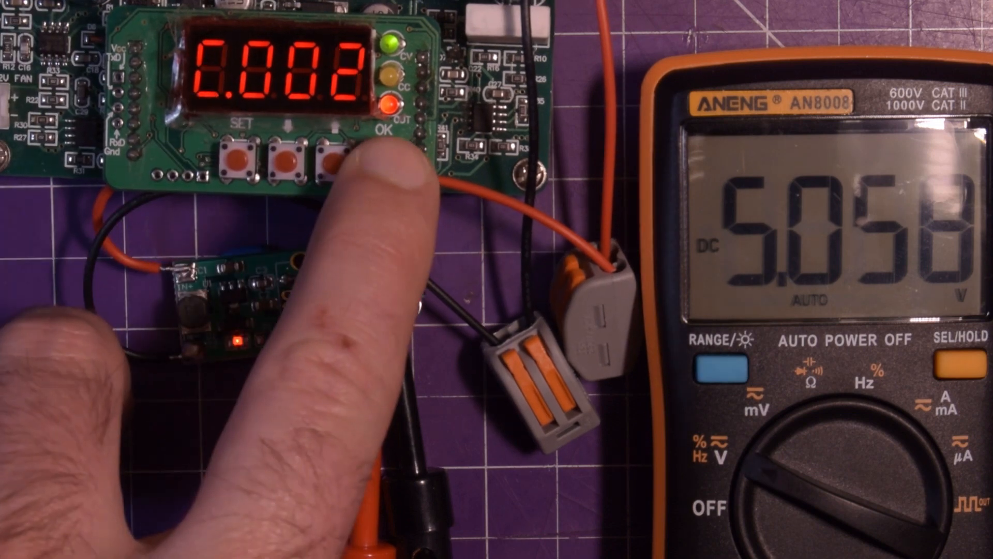
{"action": "left_click", "coordinate": [335, 152]}
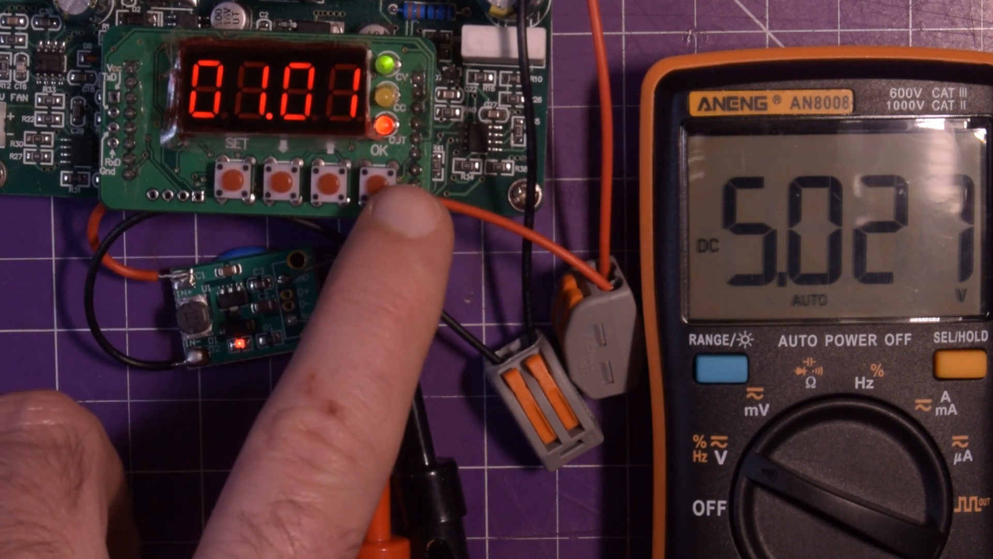
{"action": "left_click", "coordinate": [375, 182]}
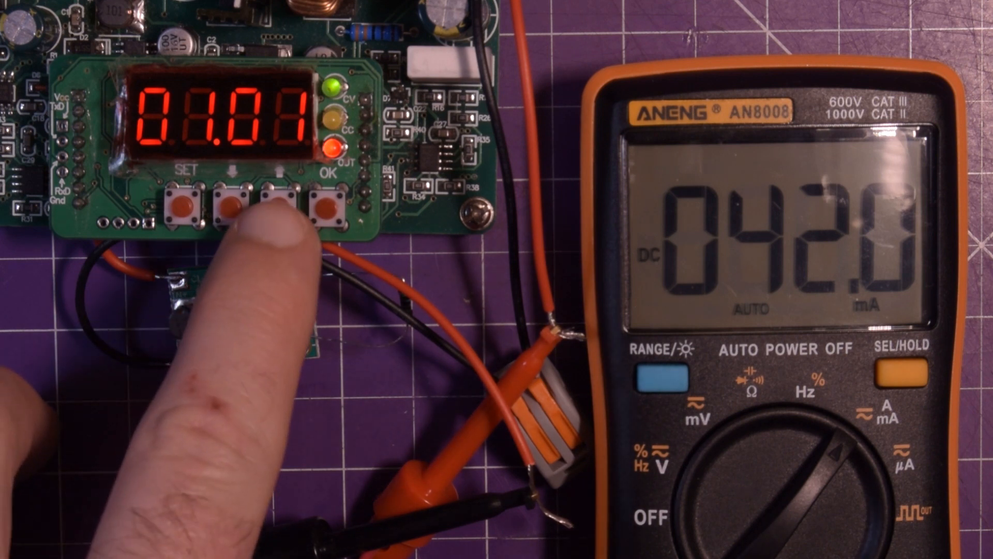
- Raise the supply input to 04.32 V and read the 10.6 mA input current
{"action": "left_click", "coordinate": [228, 206]}
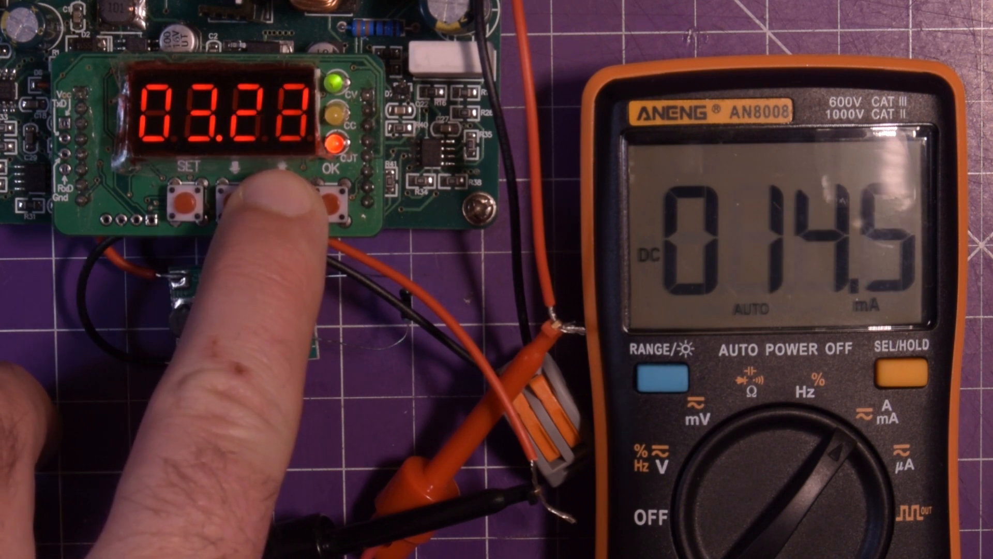
{"action": "left_click", "coordinate": [188, 203]}
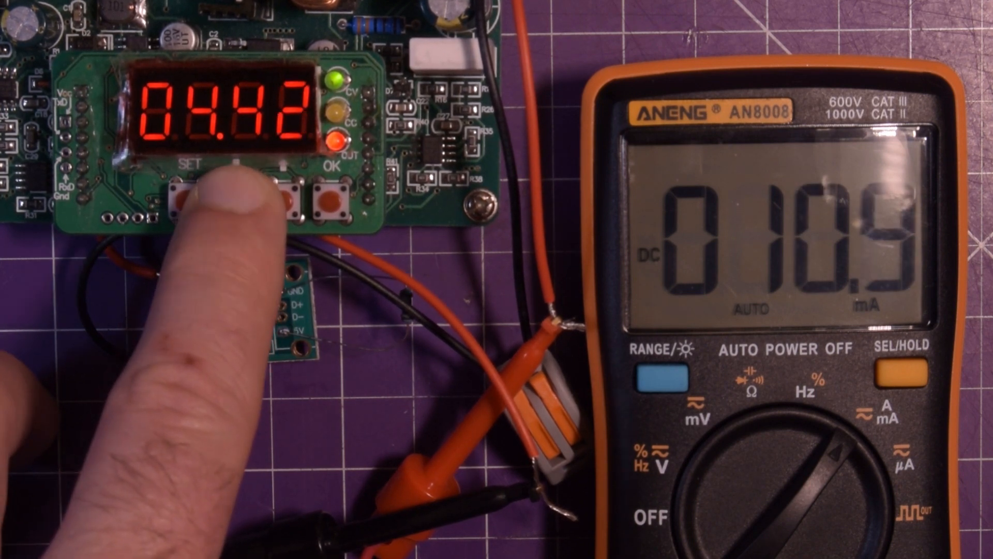
{"action": "left_click", "coordinate": [193, 197]}
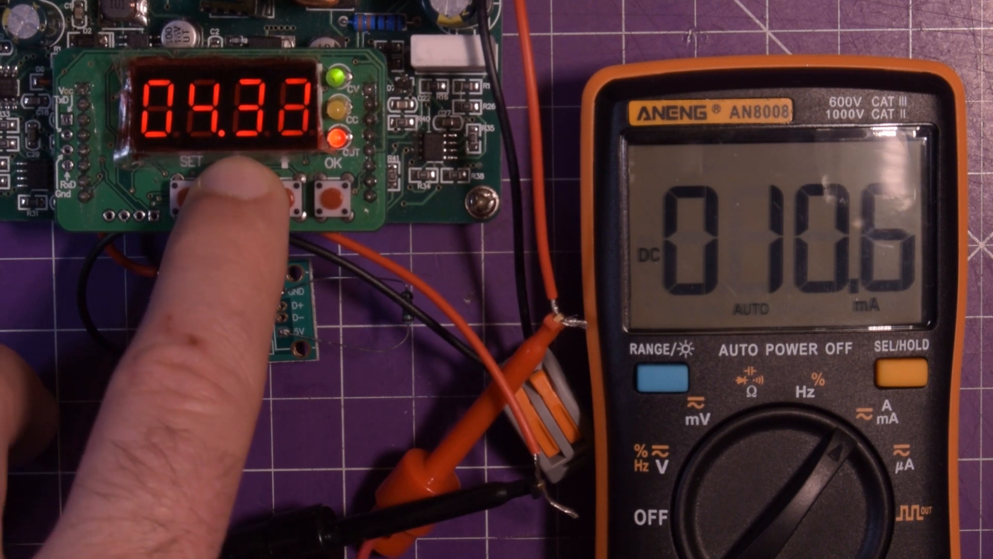
{"action": "left_click", "coordinate": [209, 196]}
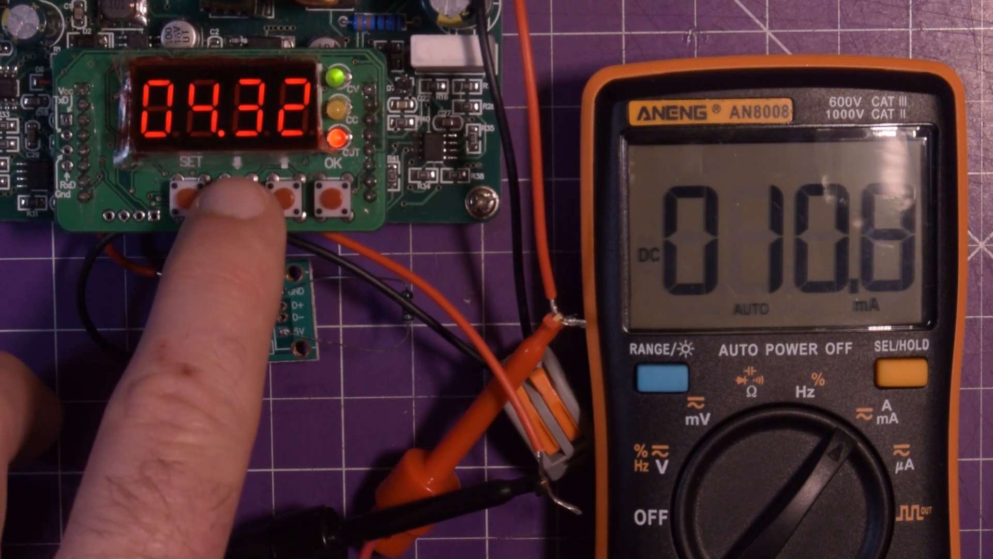